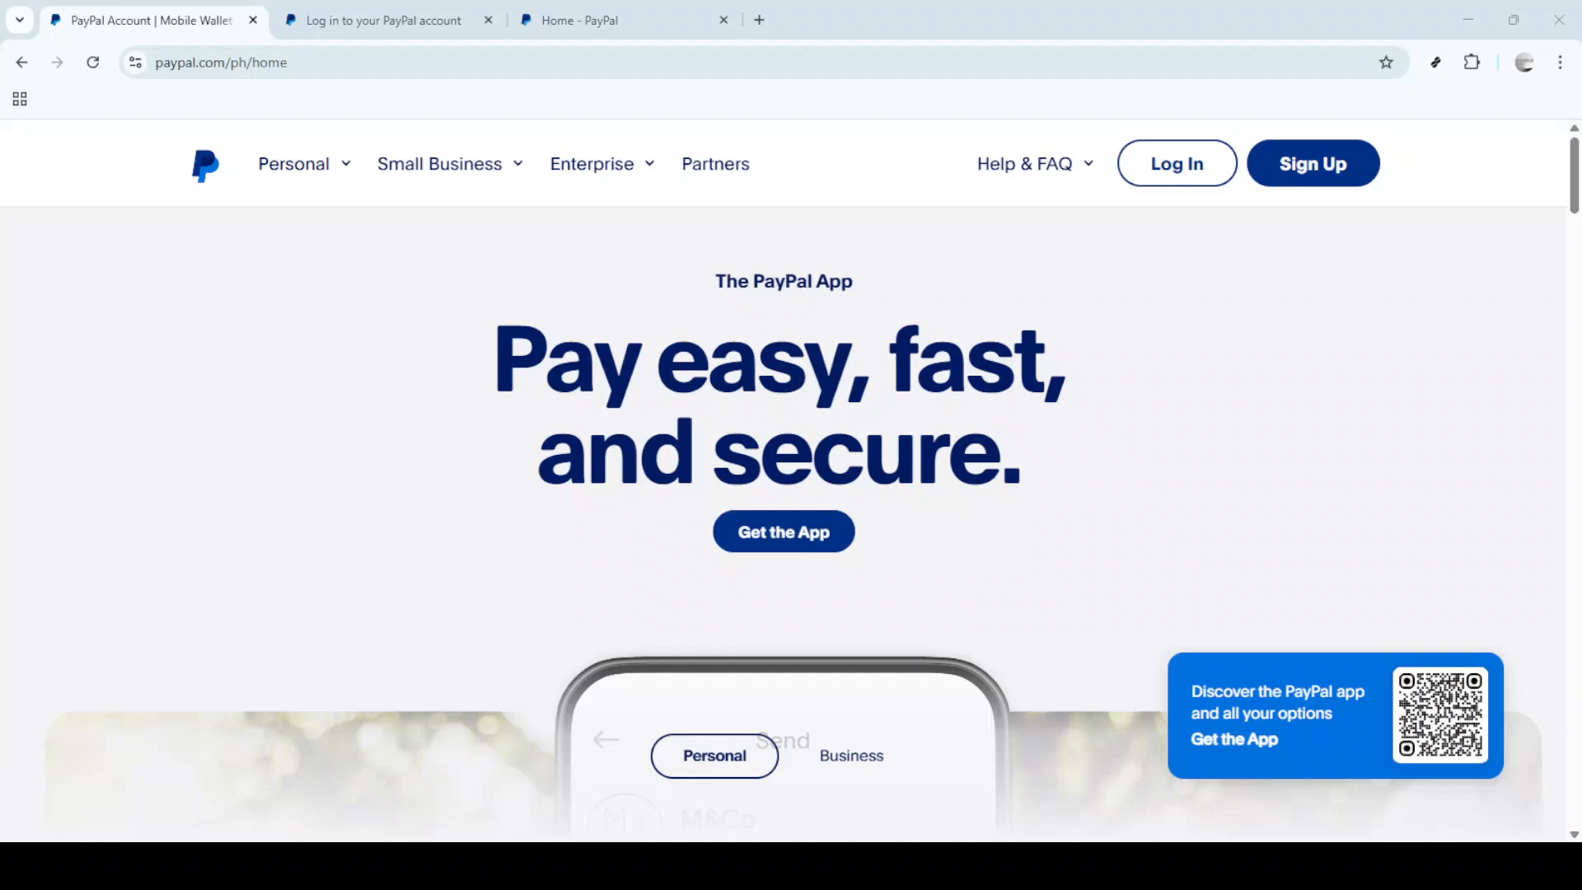
mouse_move(367, 452)
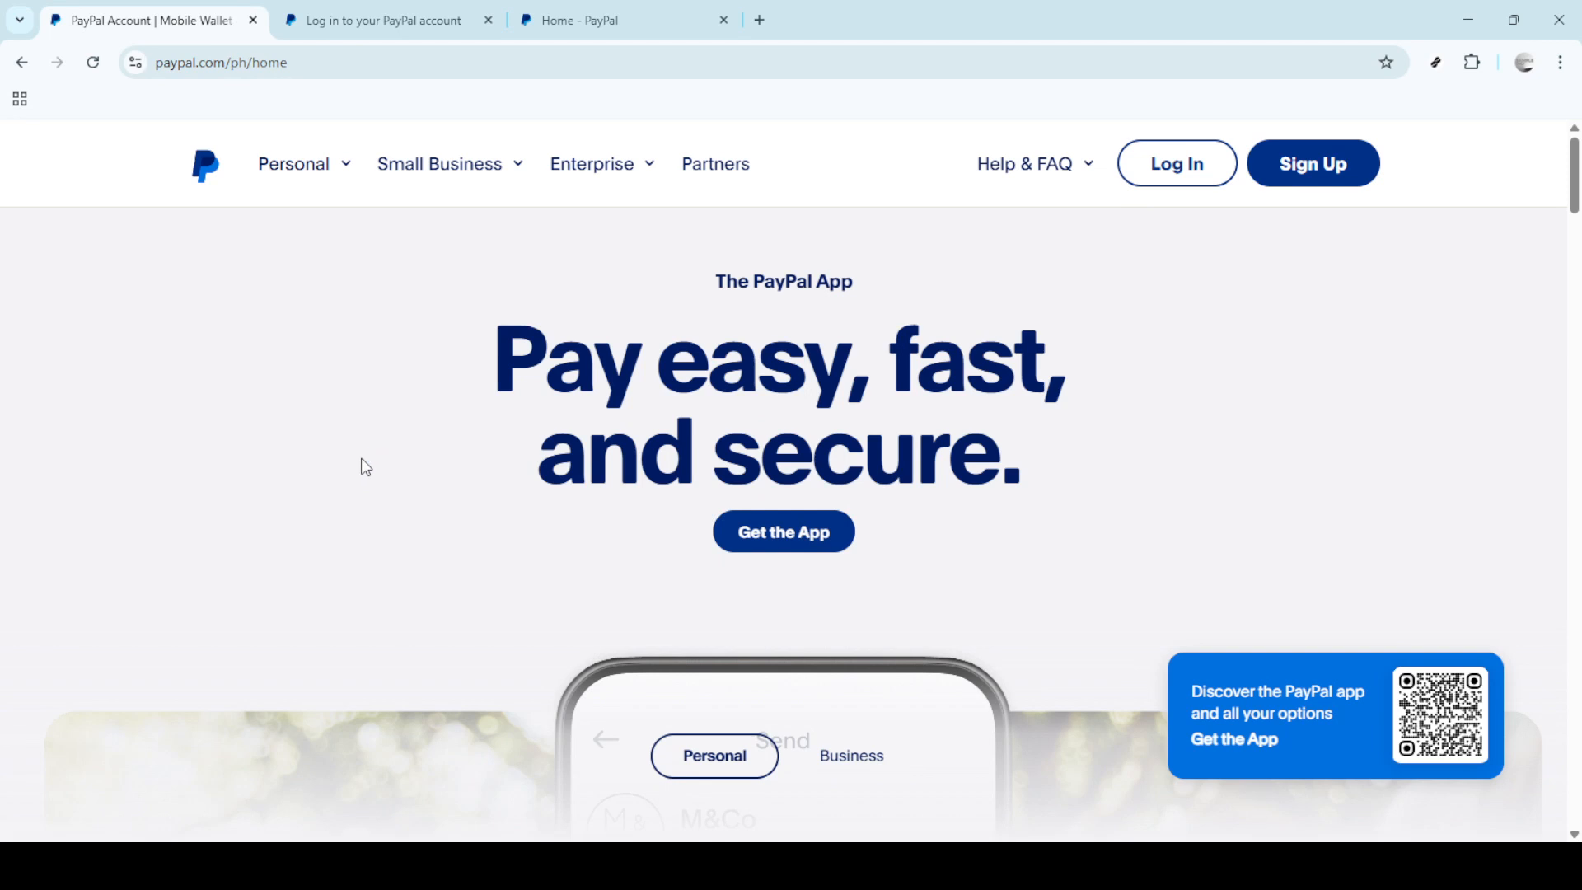
mouse_move(1011, 142)
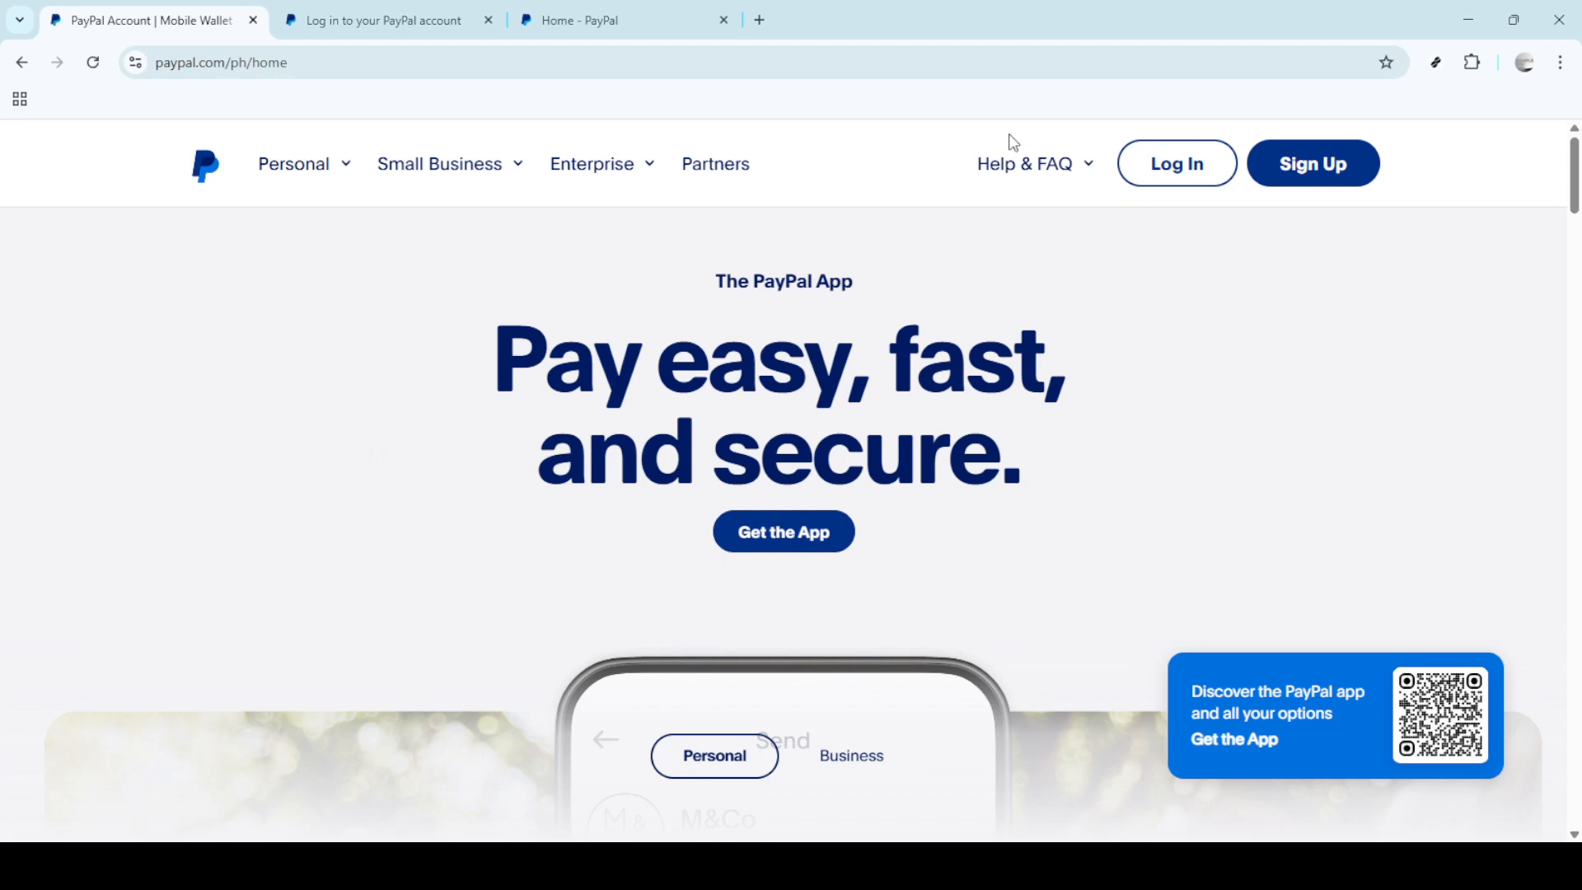
mouse_move(1174, 177)
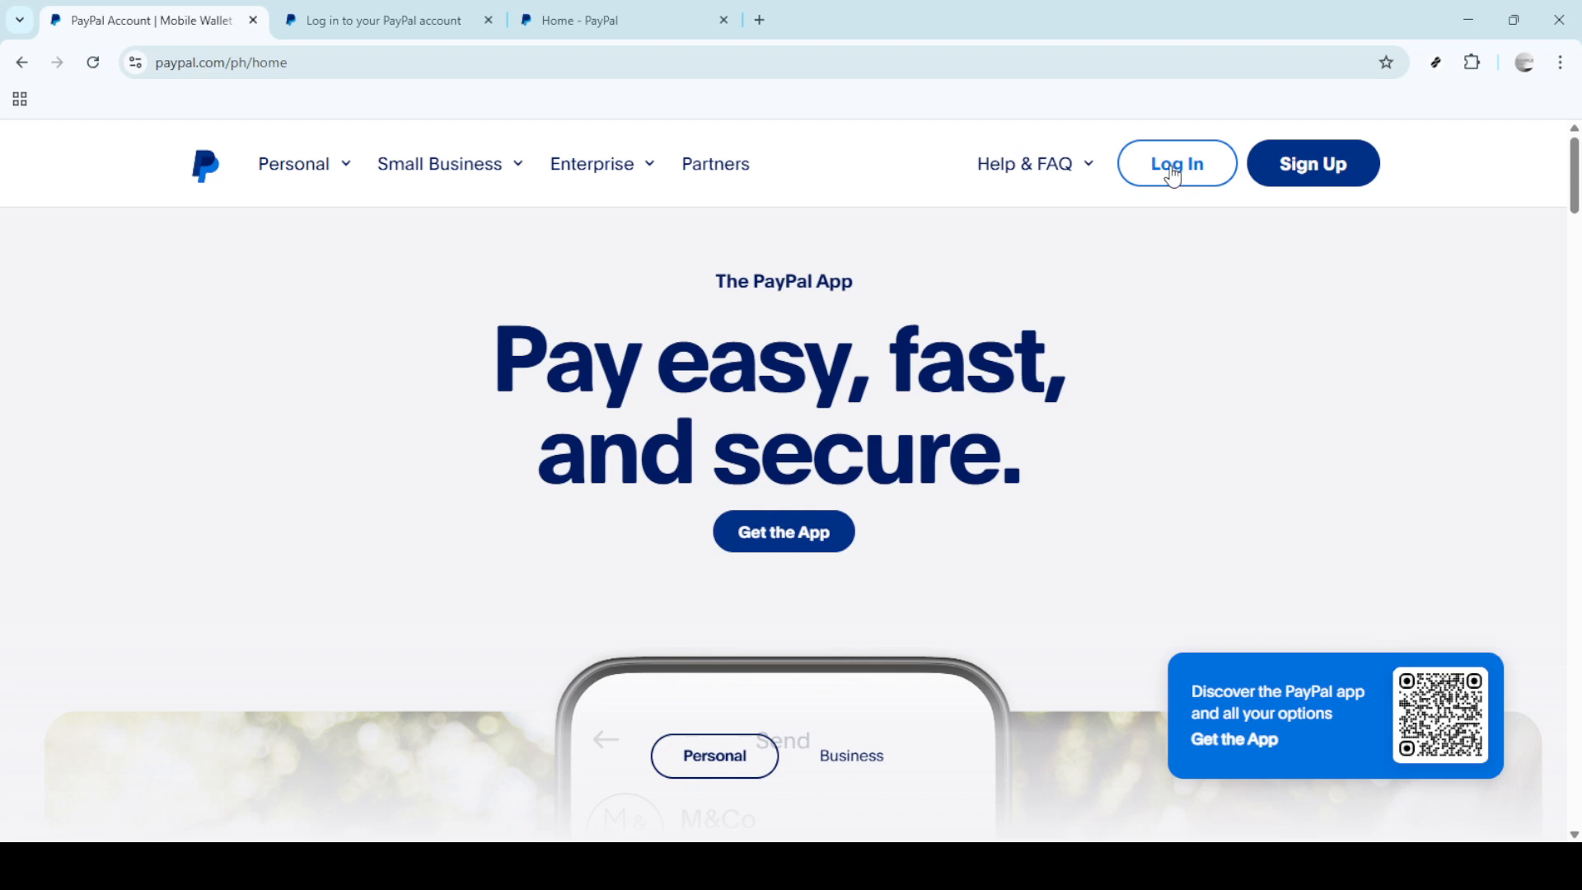
mouse_move(1196, 155)
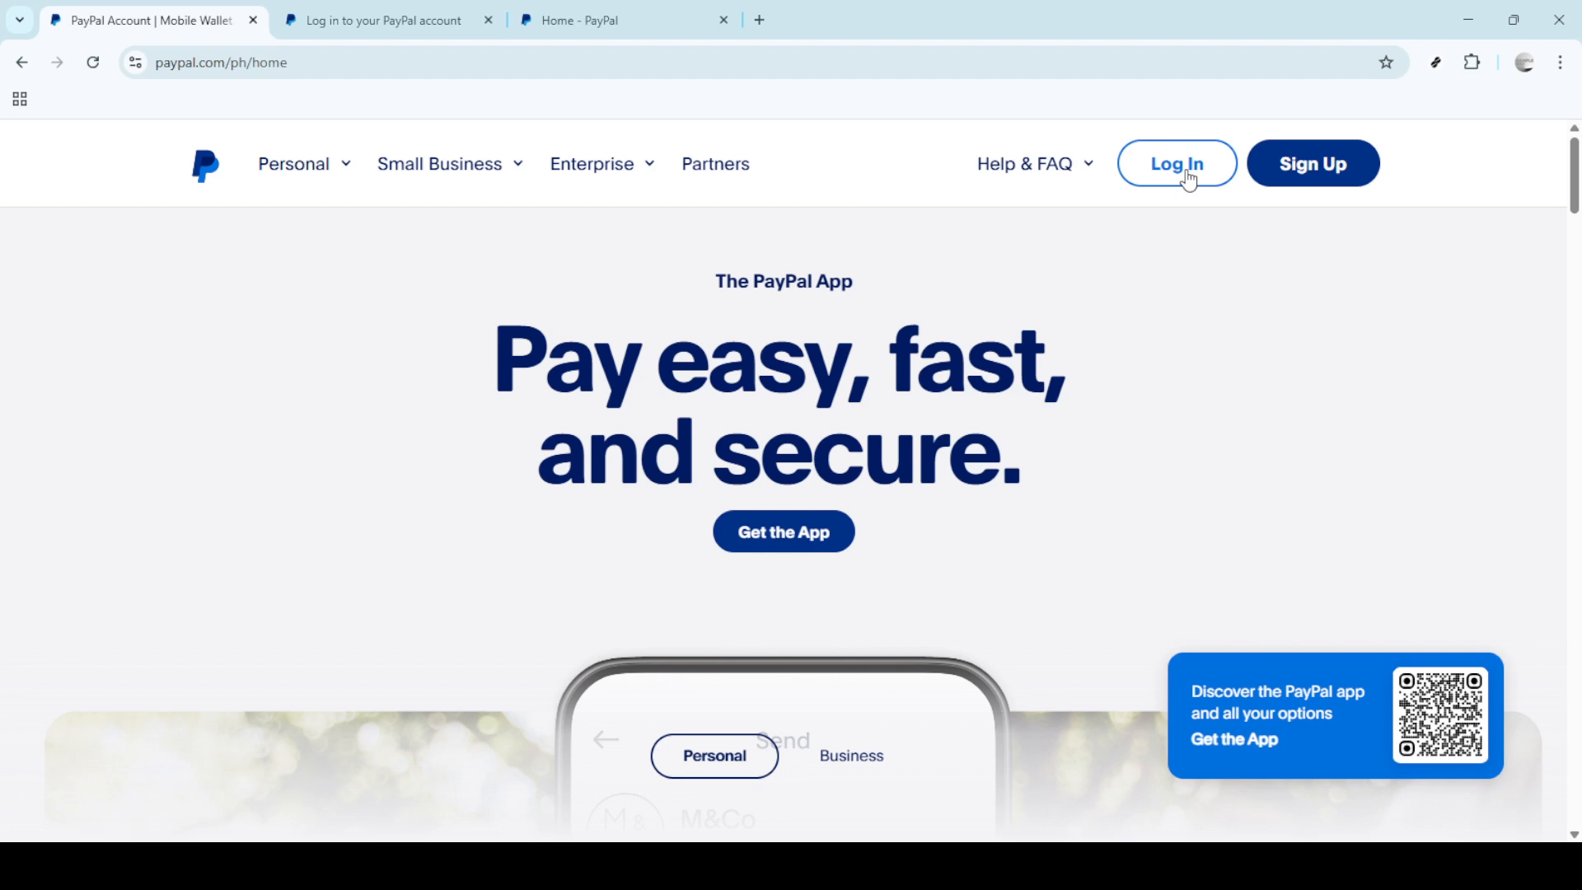
Go to the PayPal sign-in page and focus the email or mobile number field
click(1178, 163)
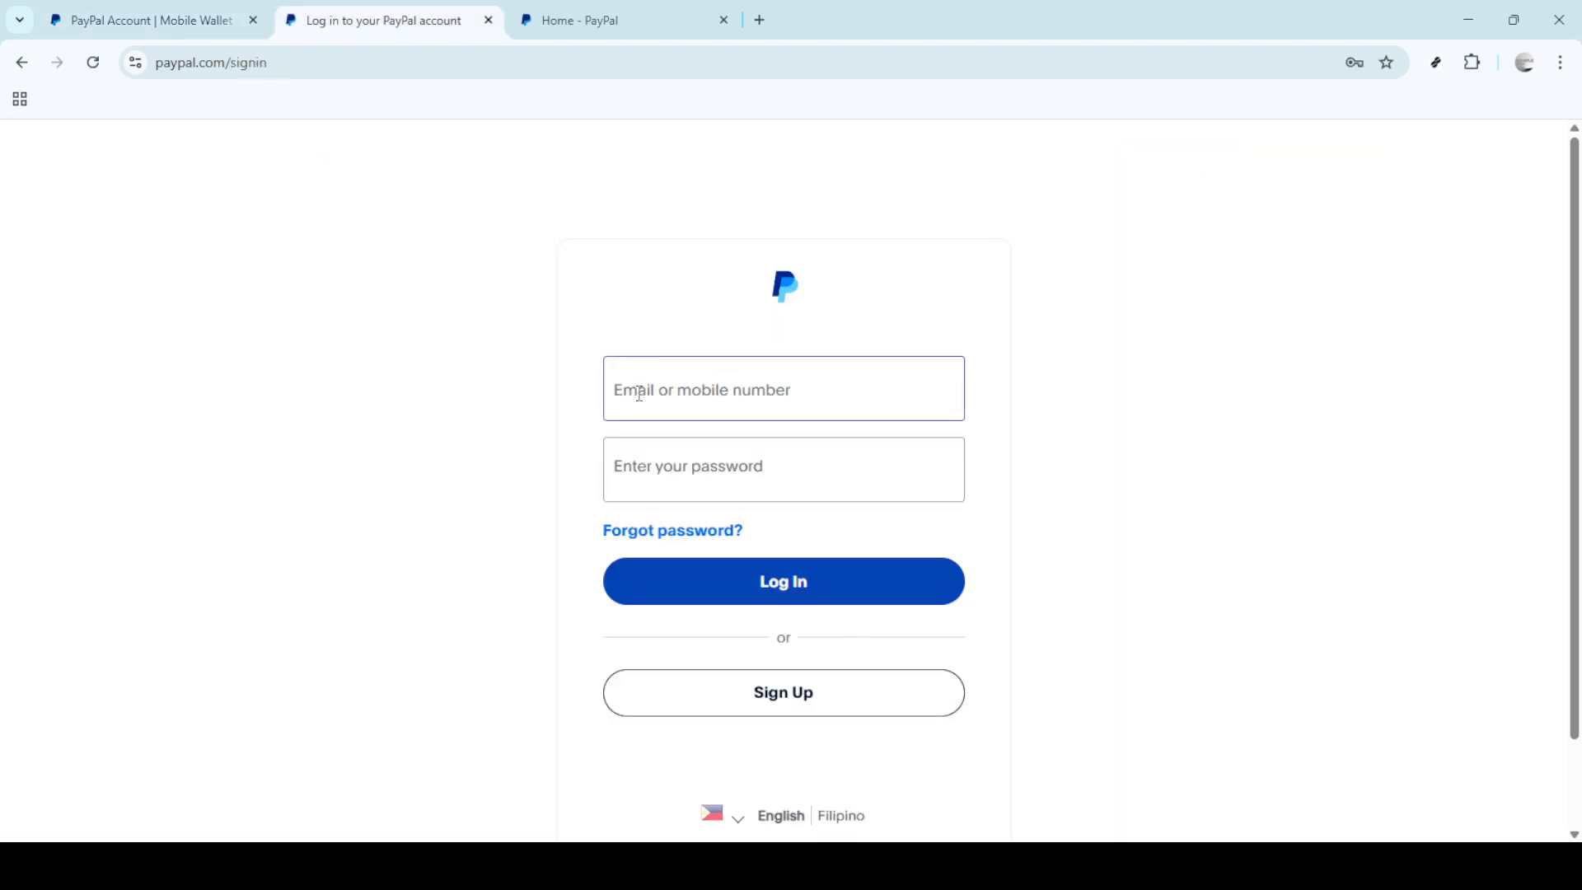
click(784, 468)
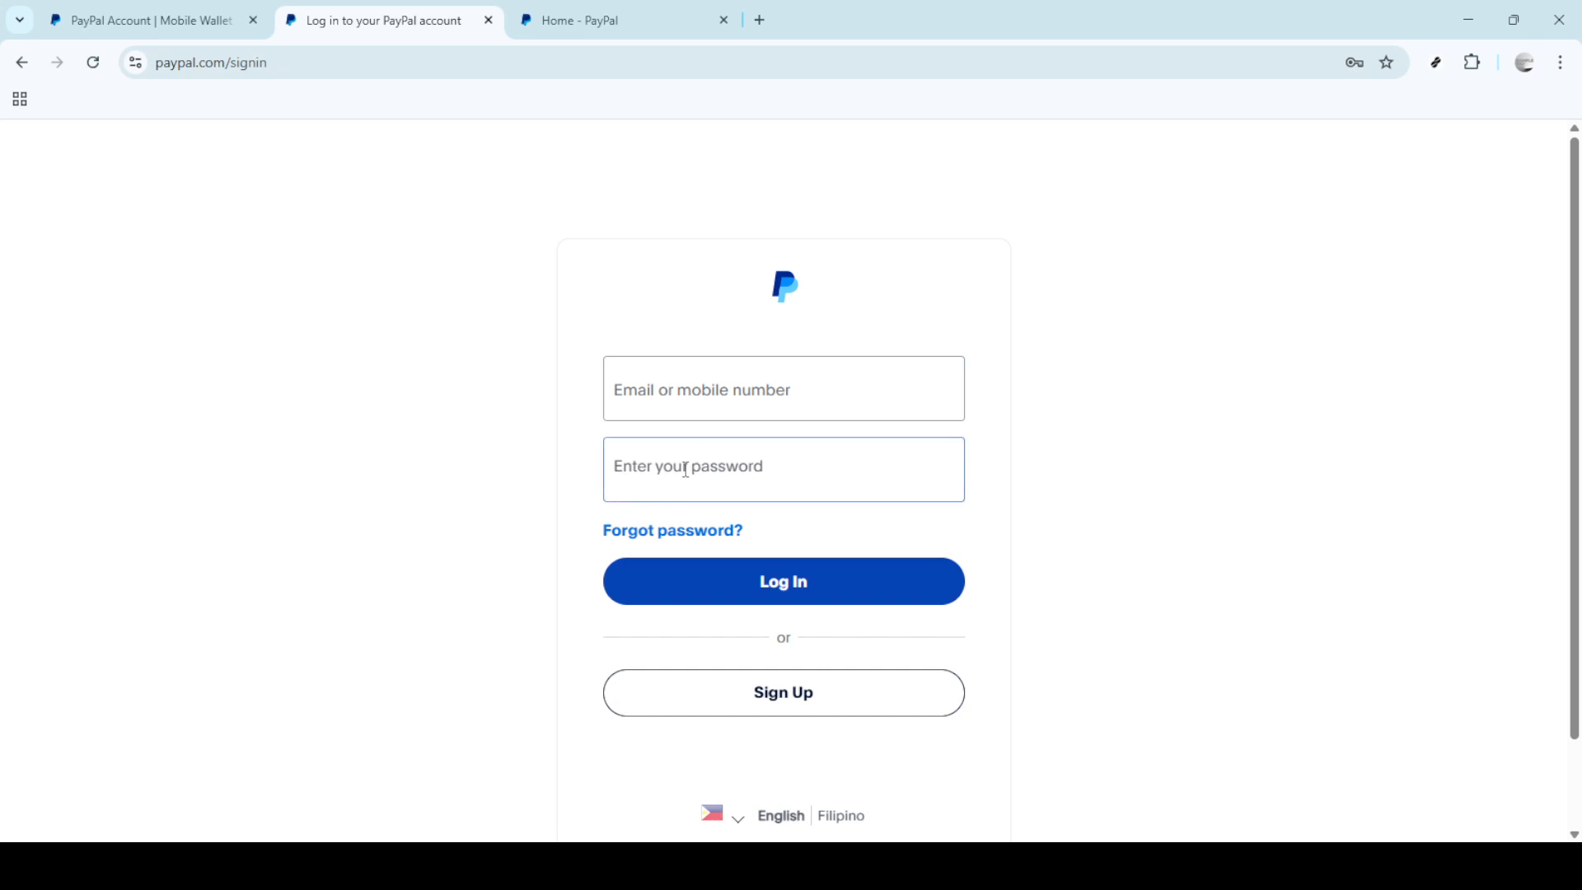
mouse_move(828, 594)
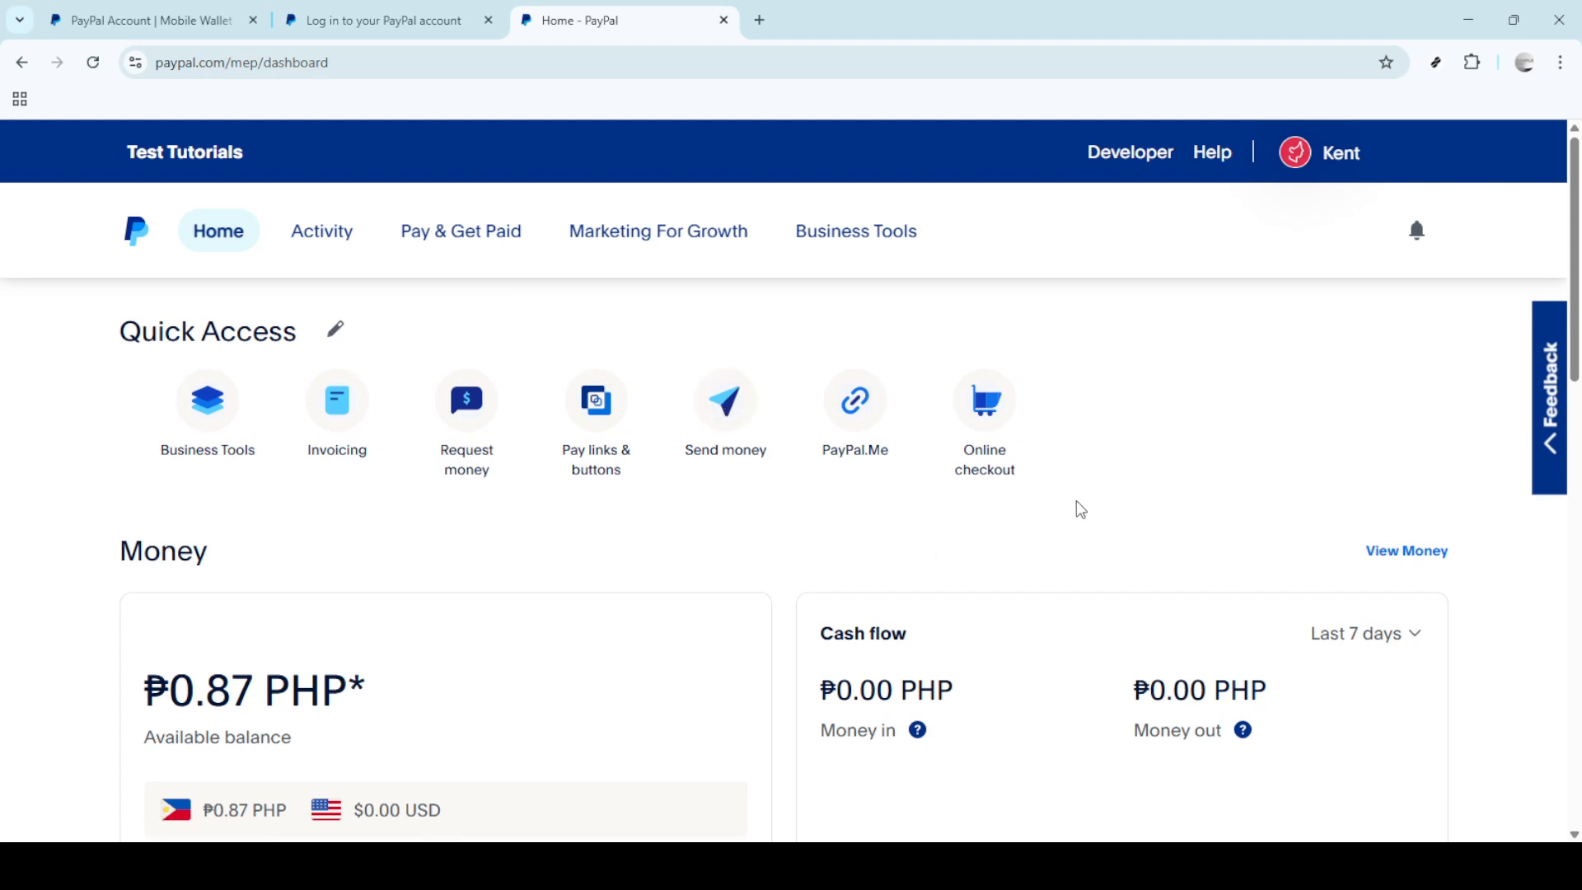
Choose Account Settings from the profile name dropdown in the top bar
click(1341, 153)
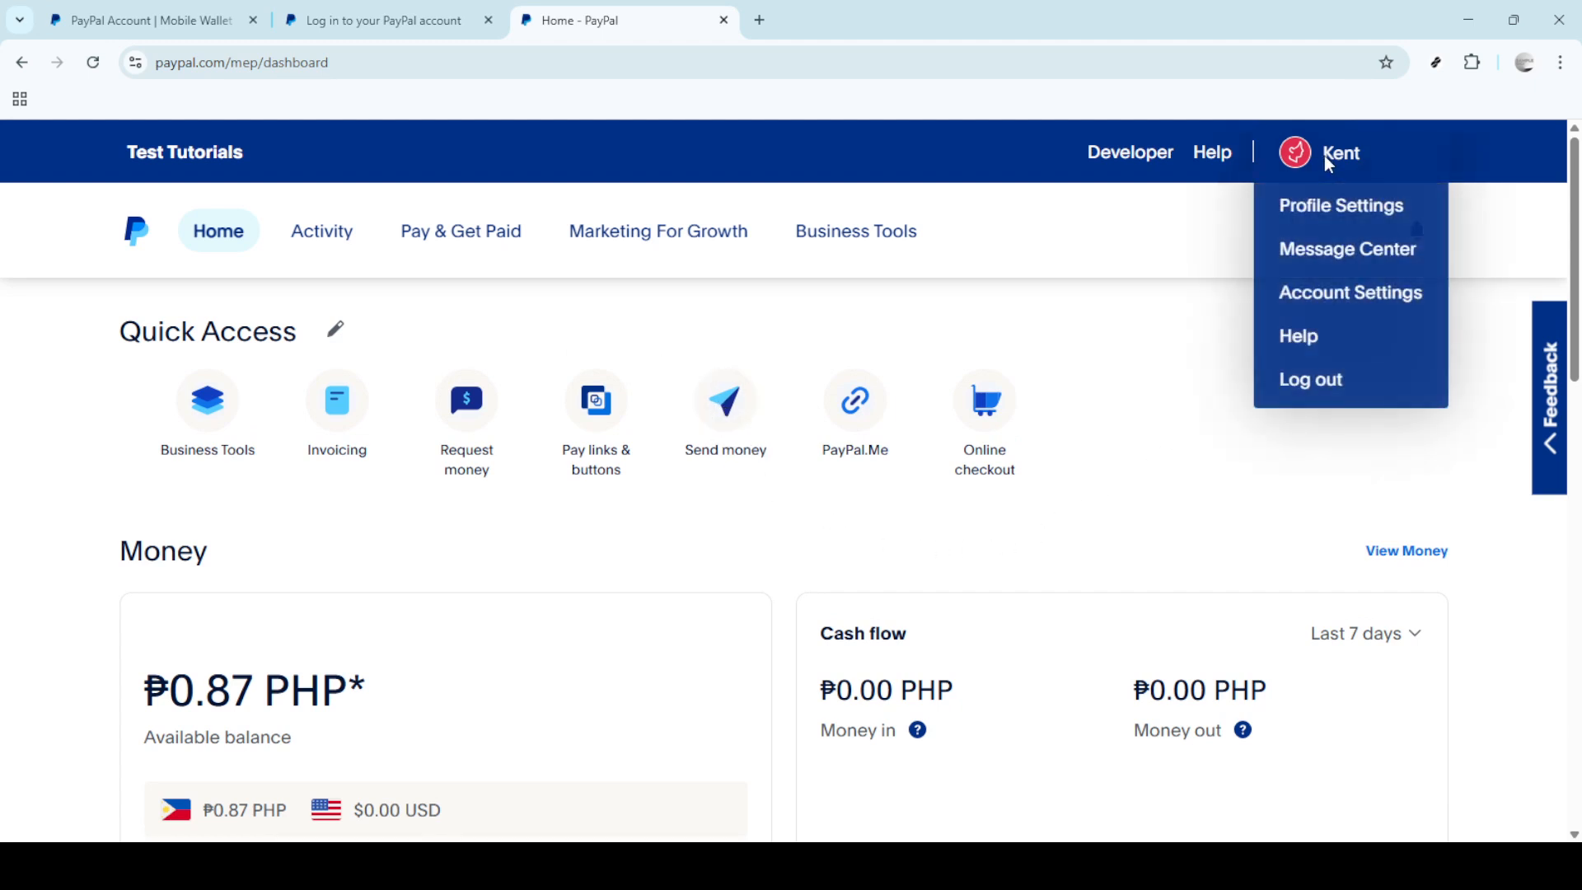
mouse_move(1311, 167)
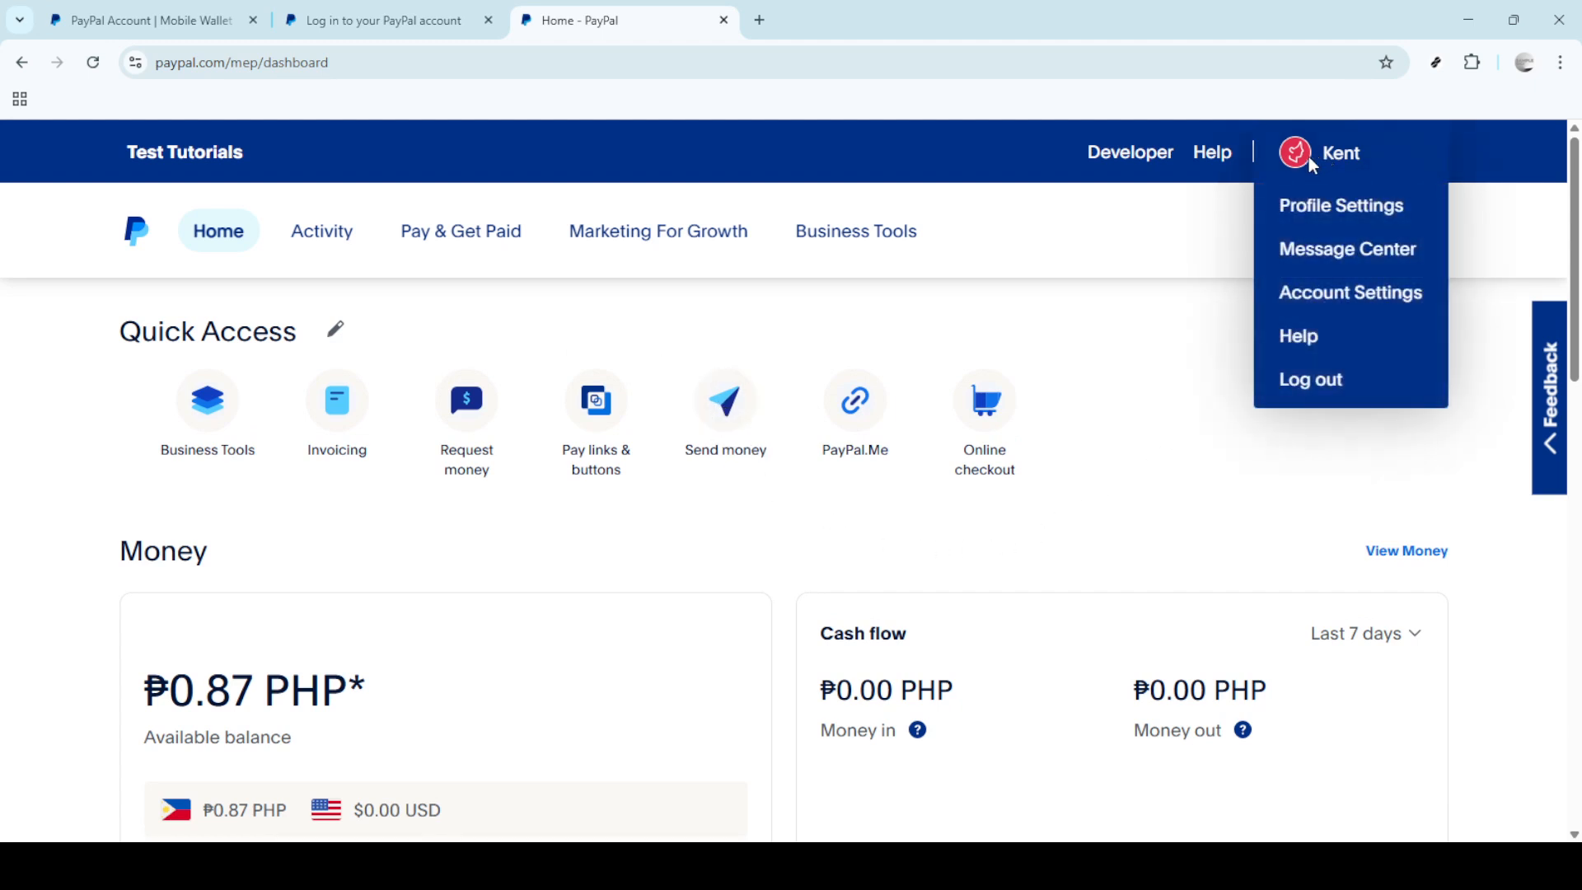
mouse_move(1314, 294)
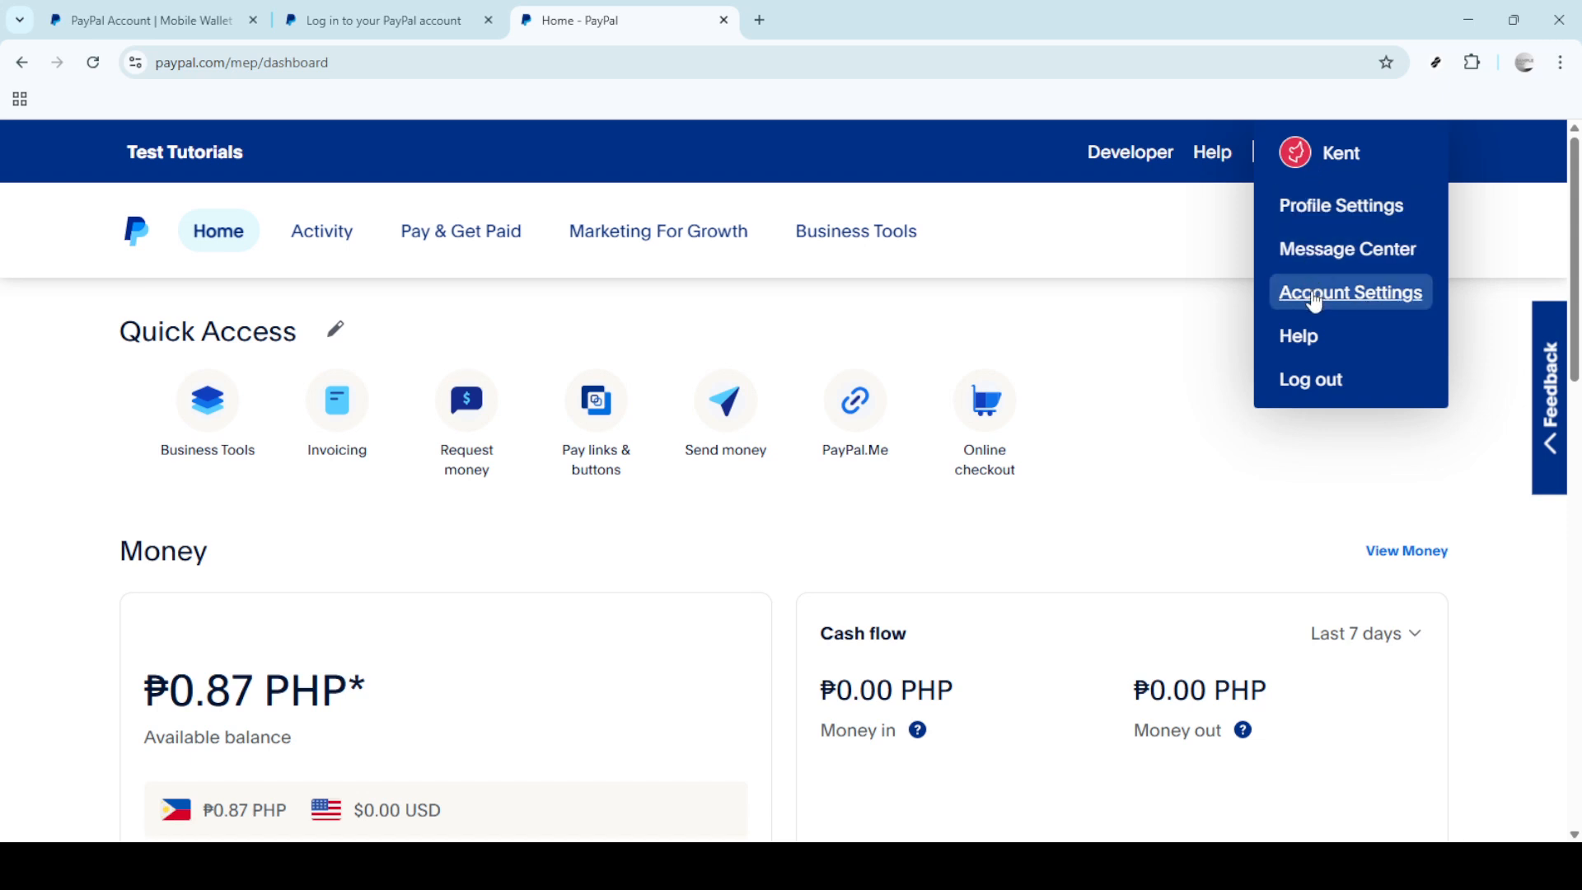
click(1349, 293)
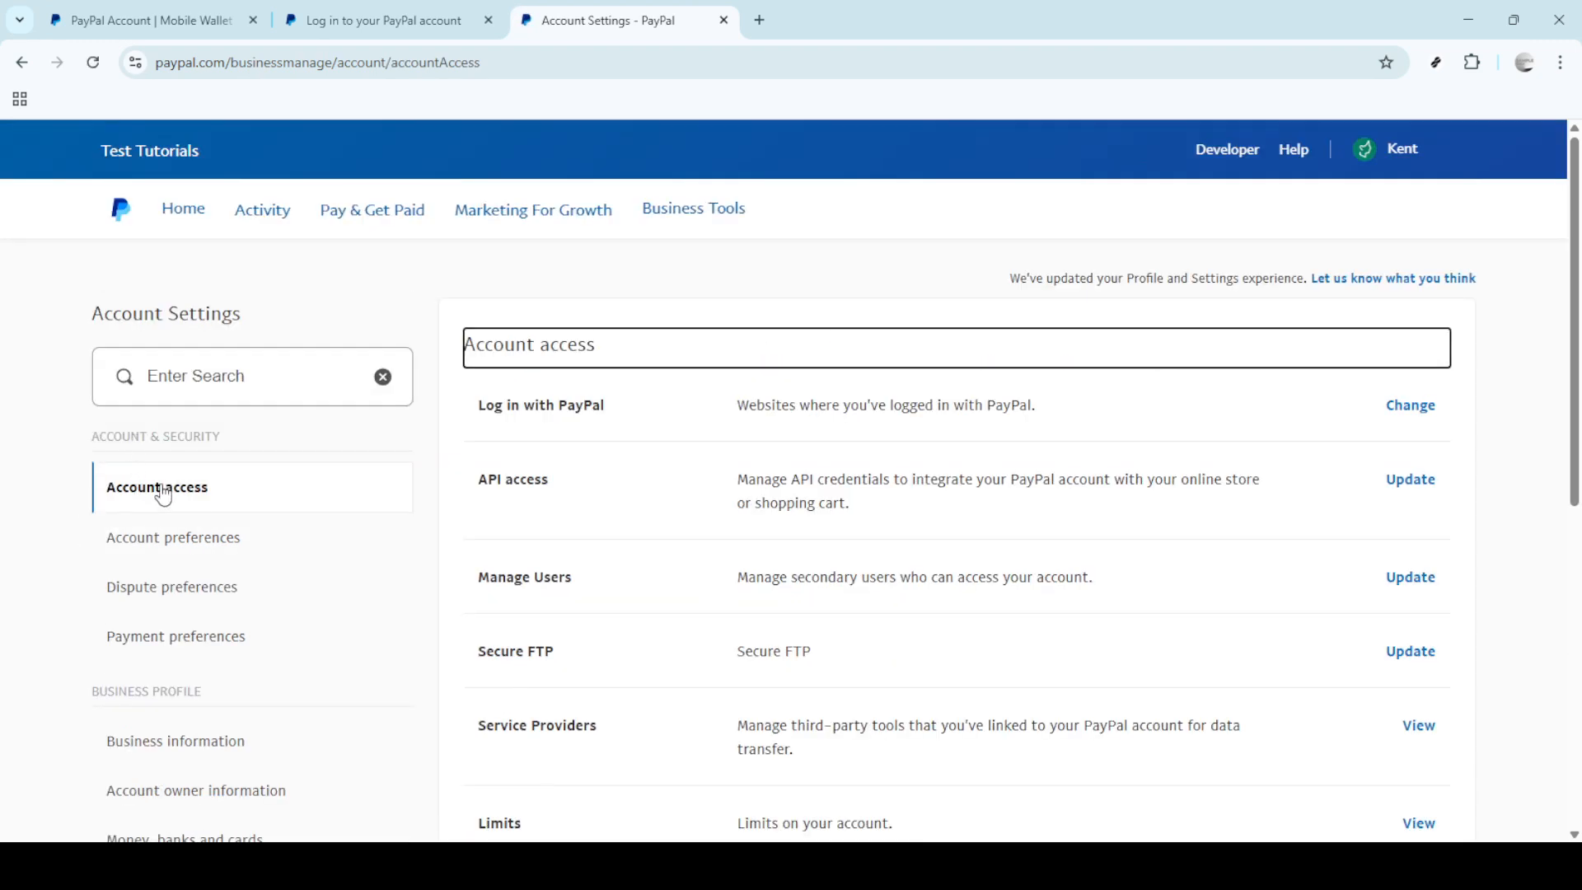
Select Business information under Business Profile in the left settings list
scroll(down, 3)
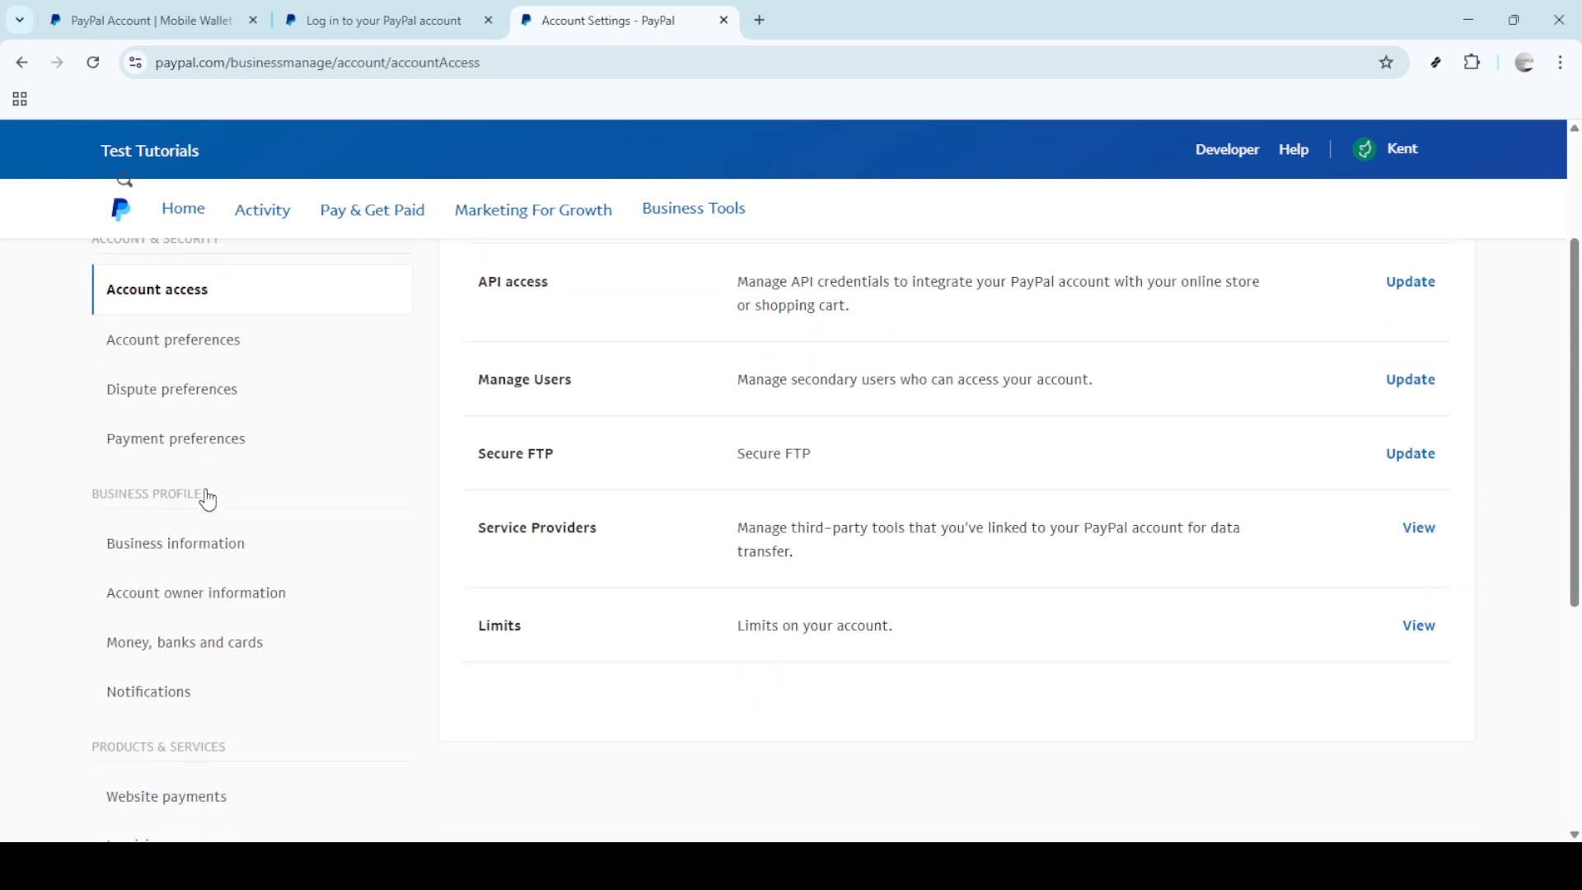
scroll(down, 3)
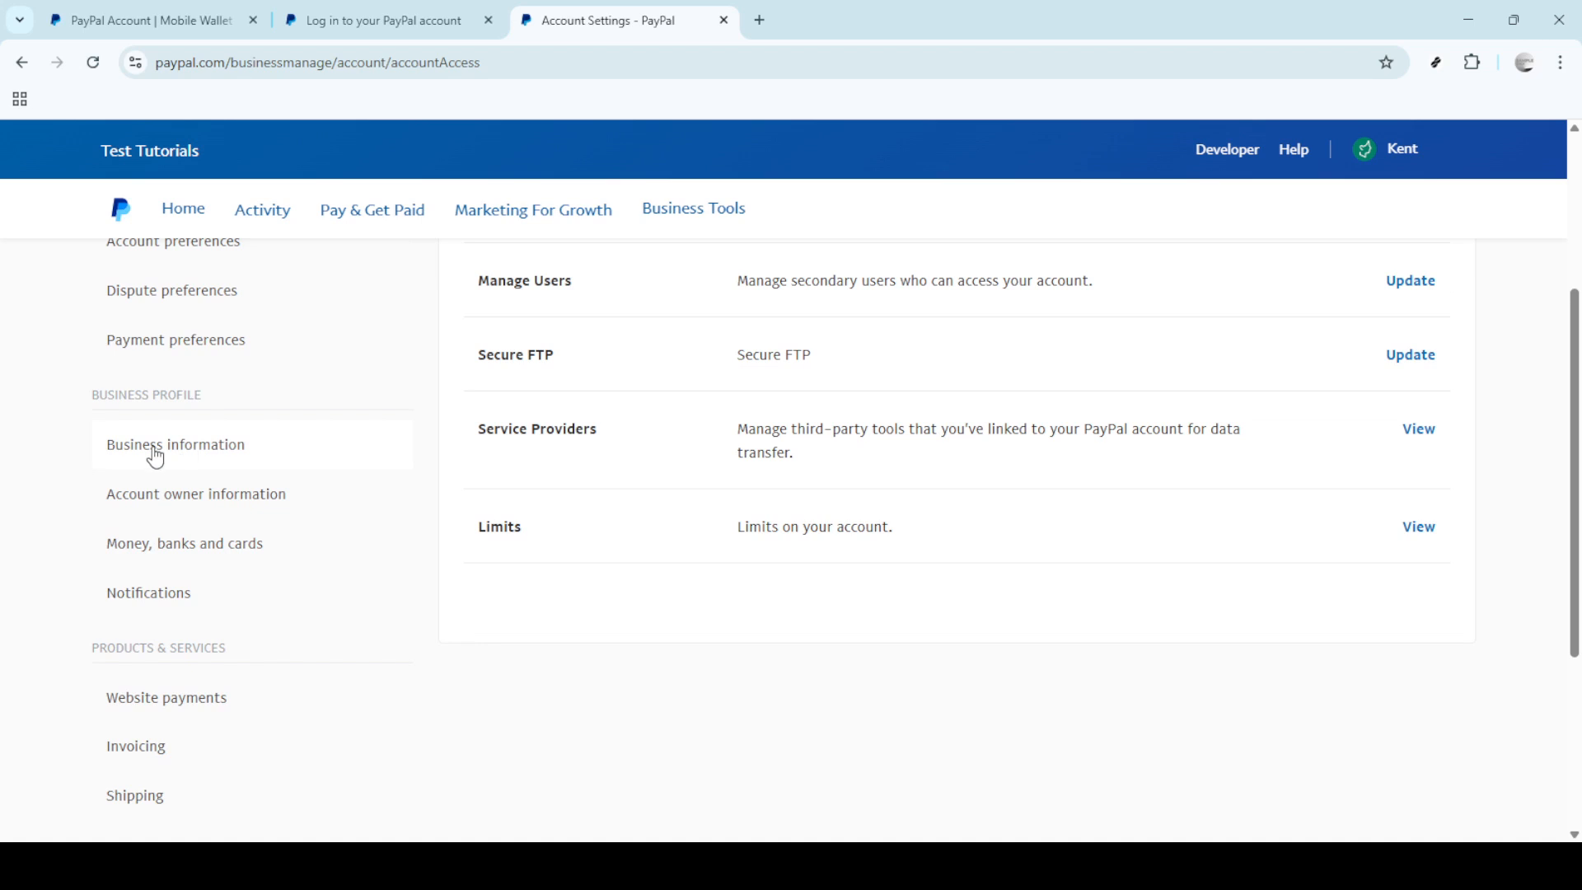
click(153, 445)
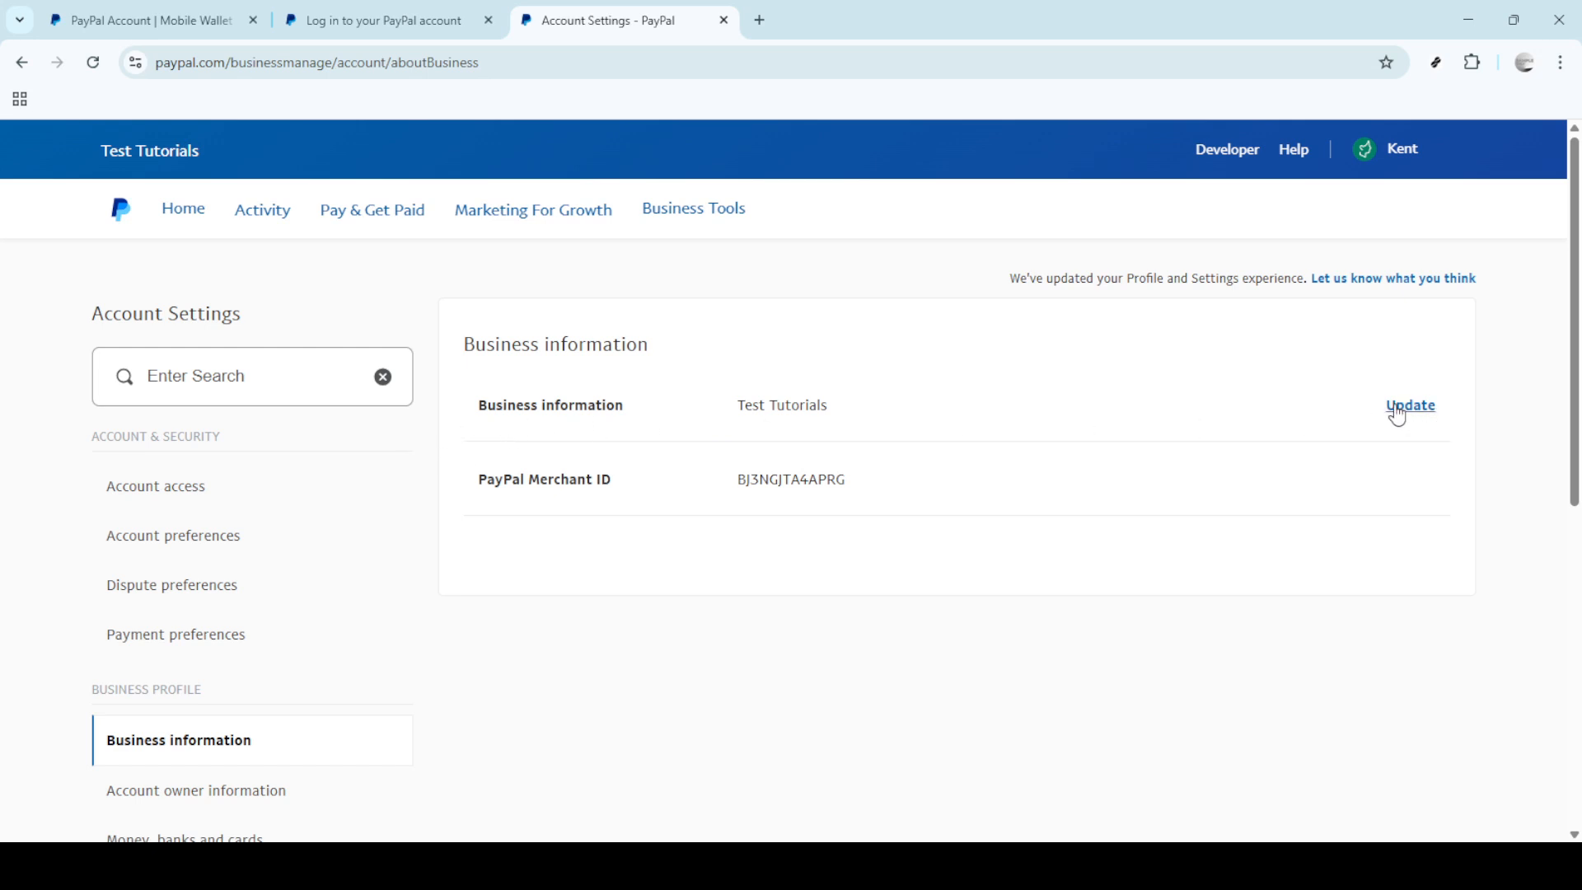
Update Business information and scroll through the Test Tutorials profile details
click(1409, 405)
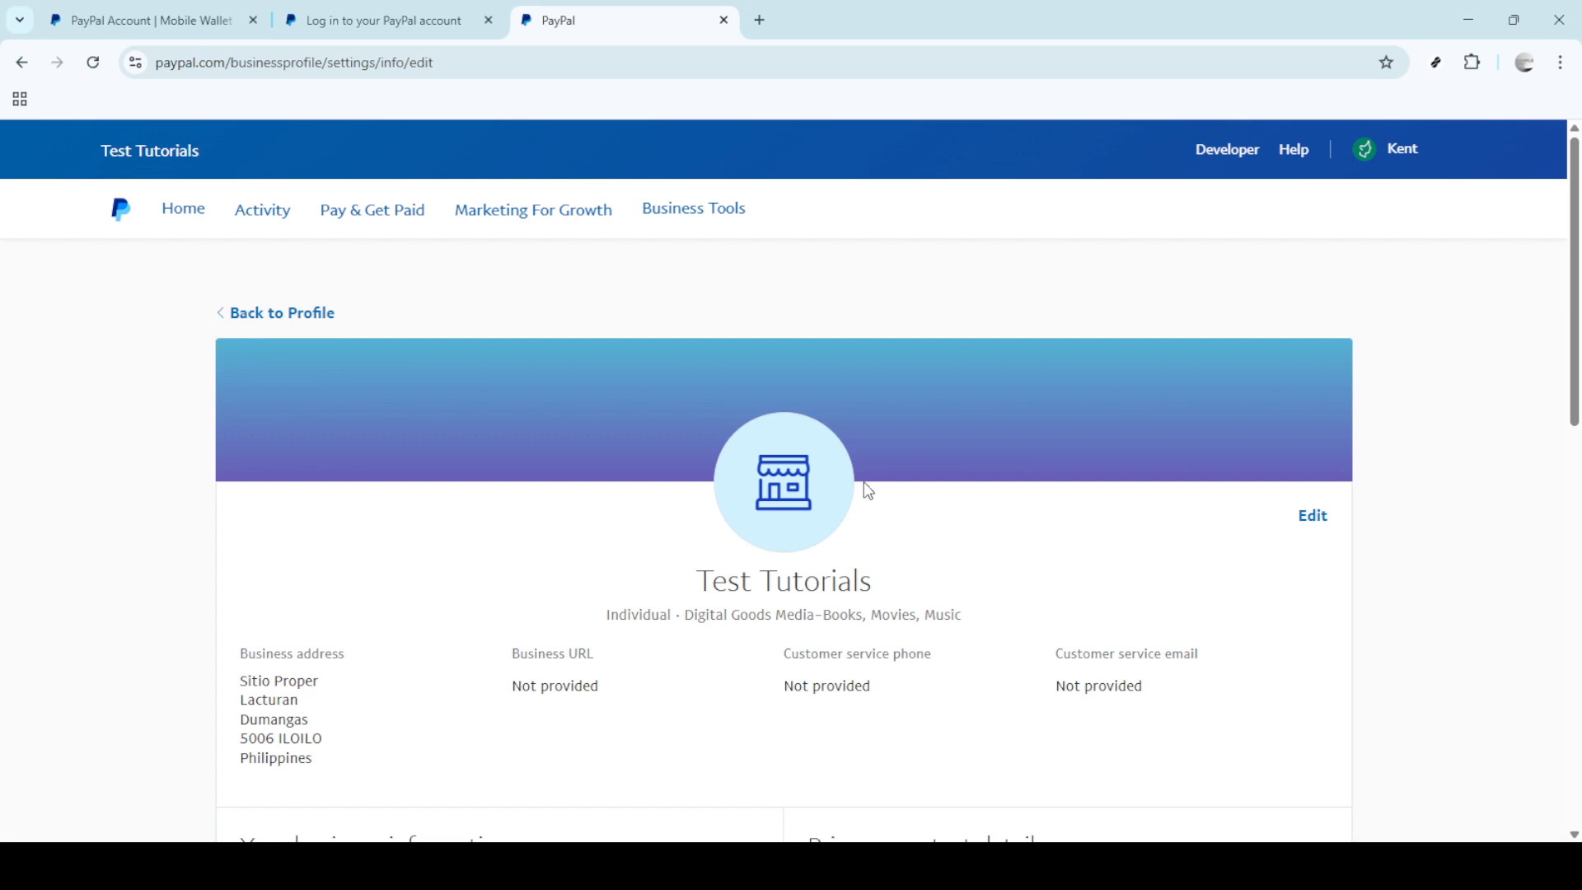
scroll(down, 3)
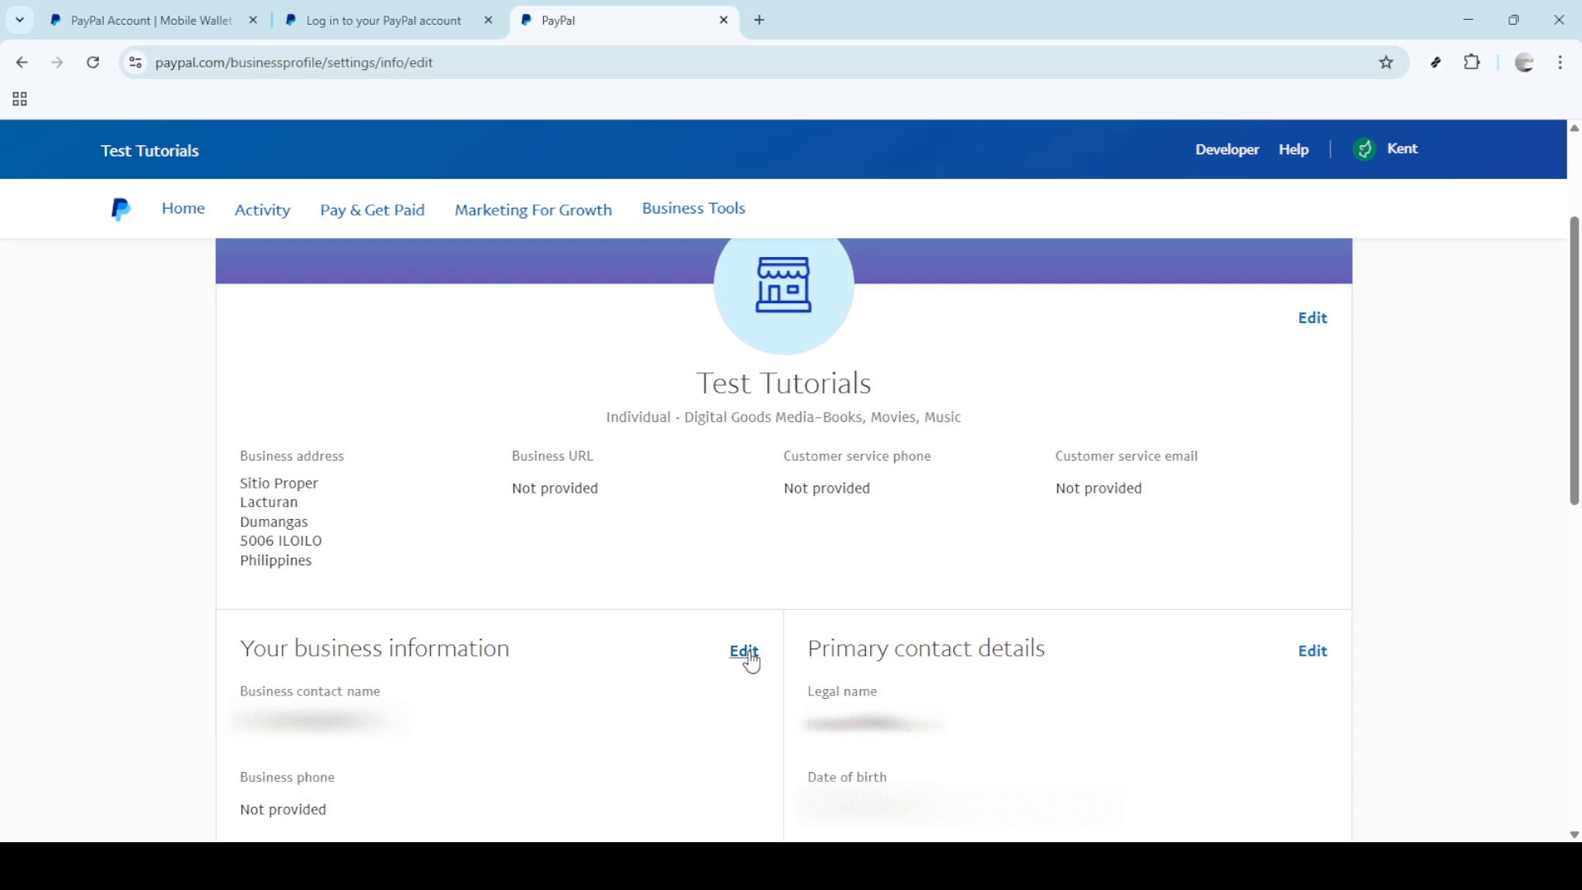
Edit Your business information and choose Change under Business contact name
click(745, 651)
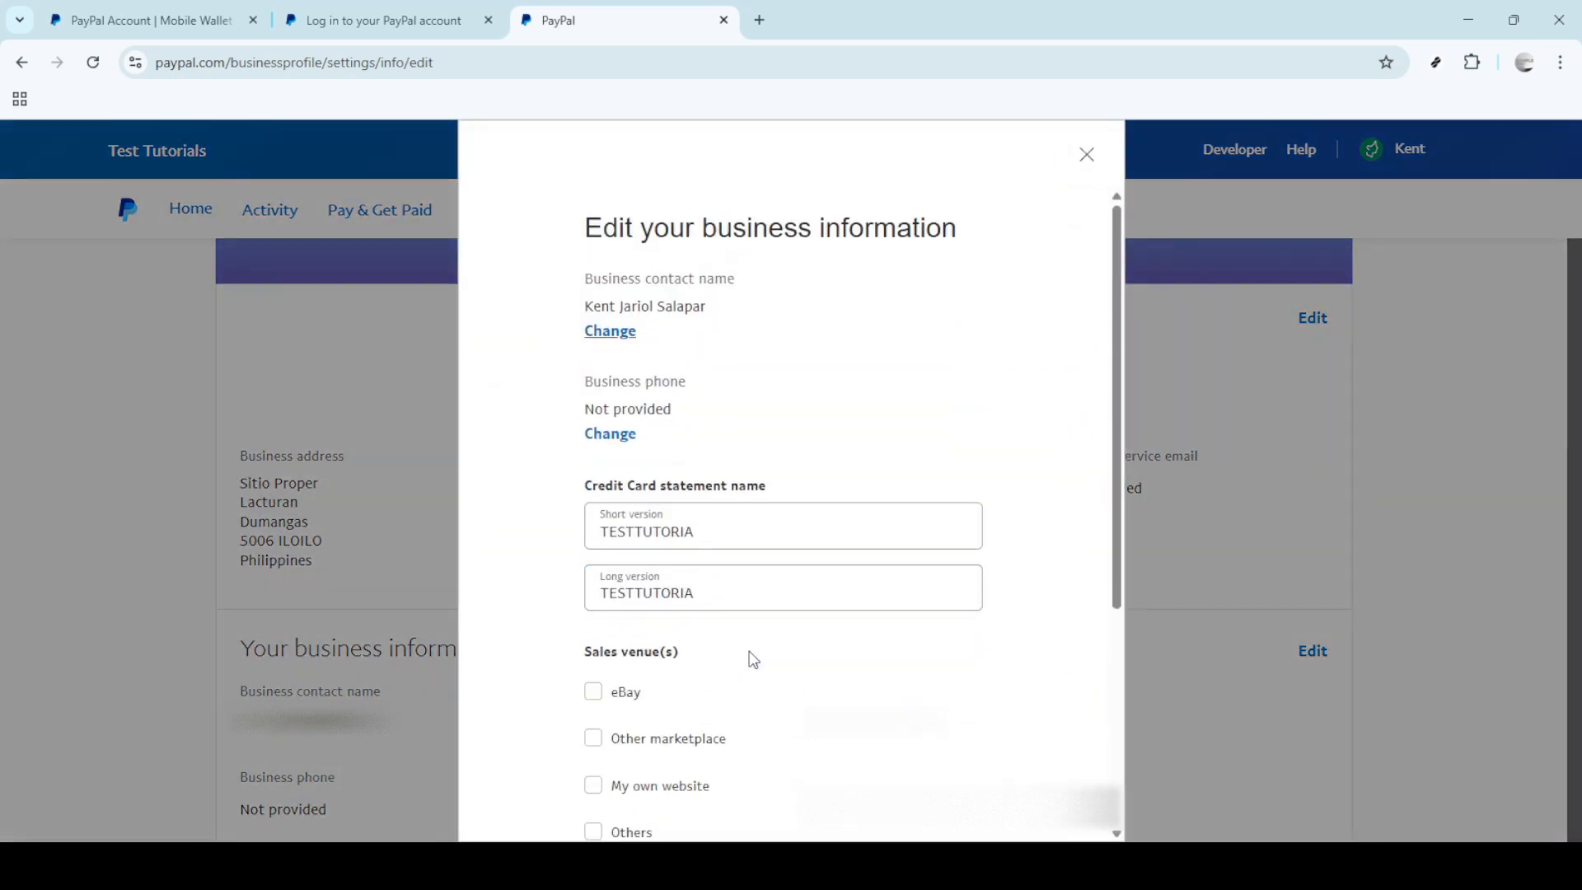
mouse_move(641, 358)
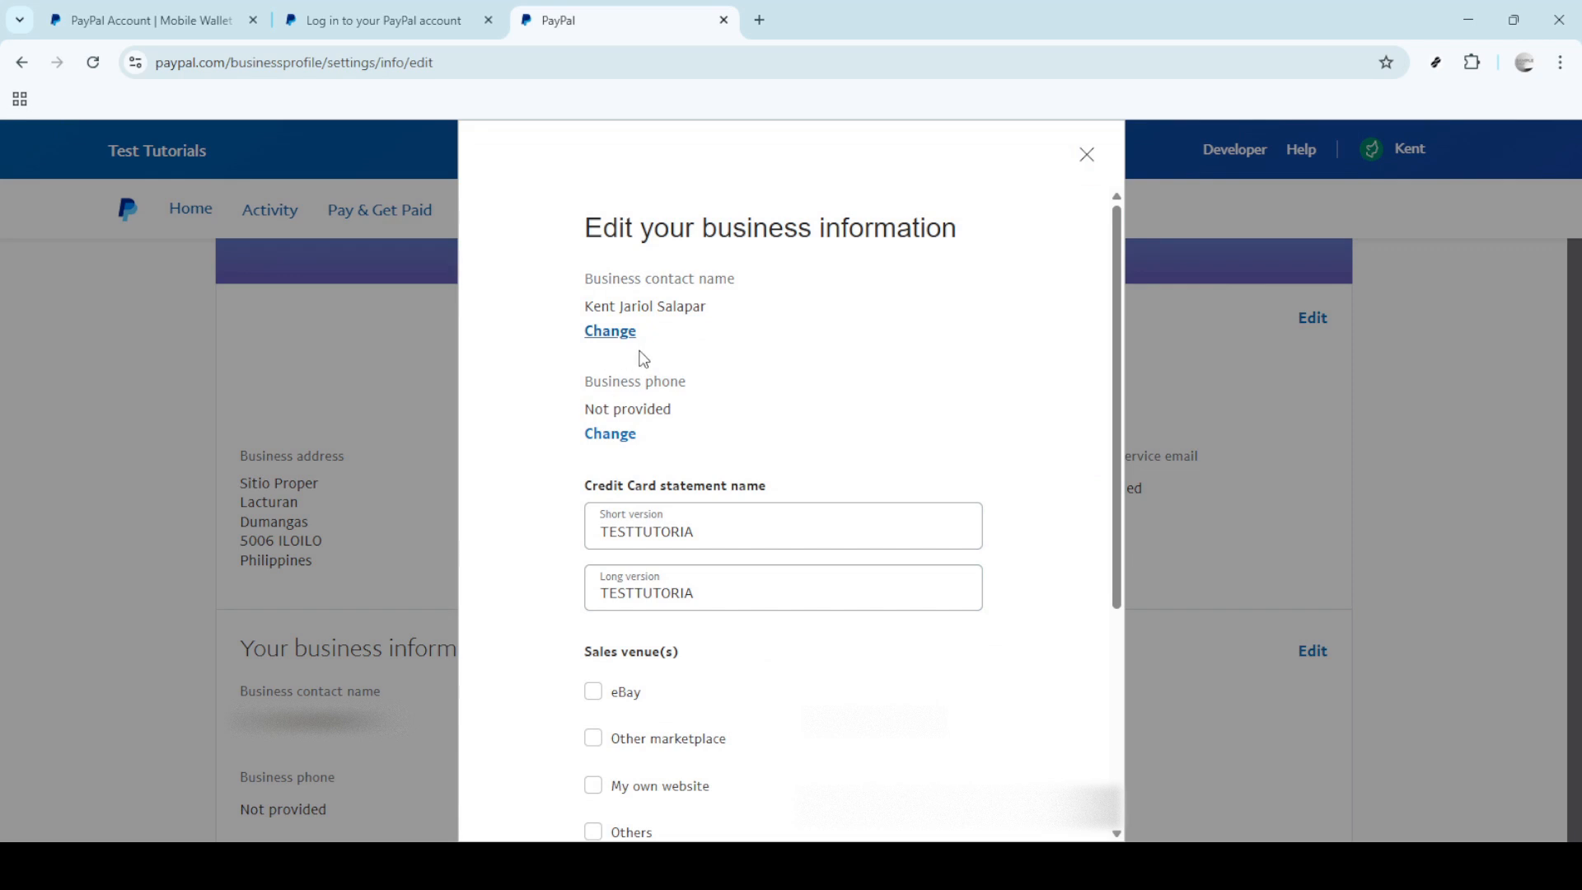
mouse_move(602, 337)
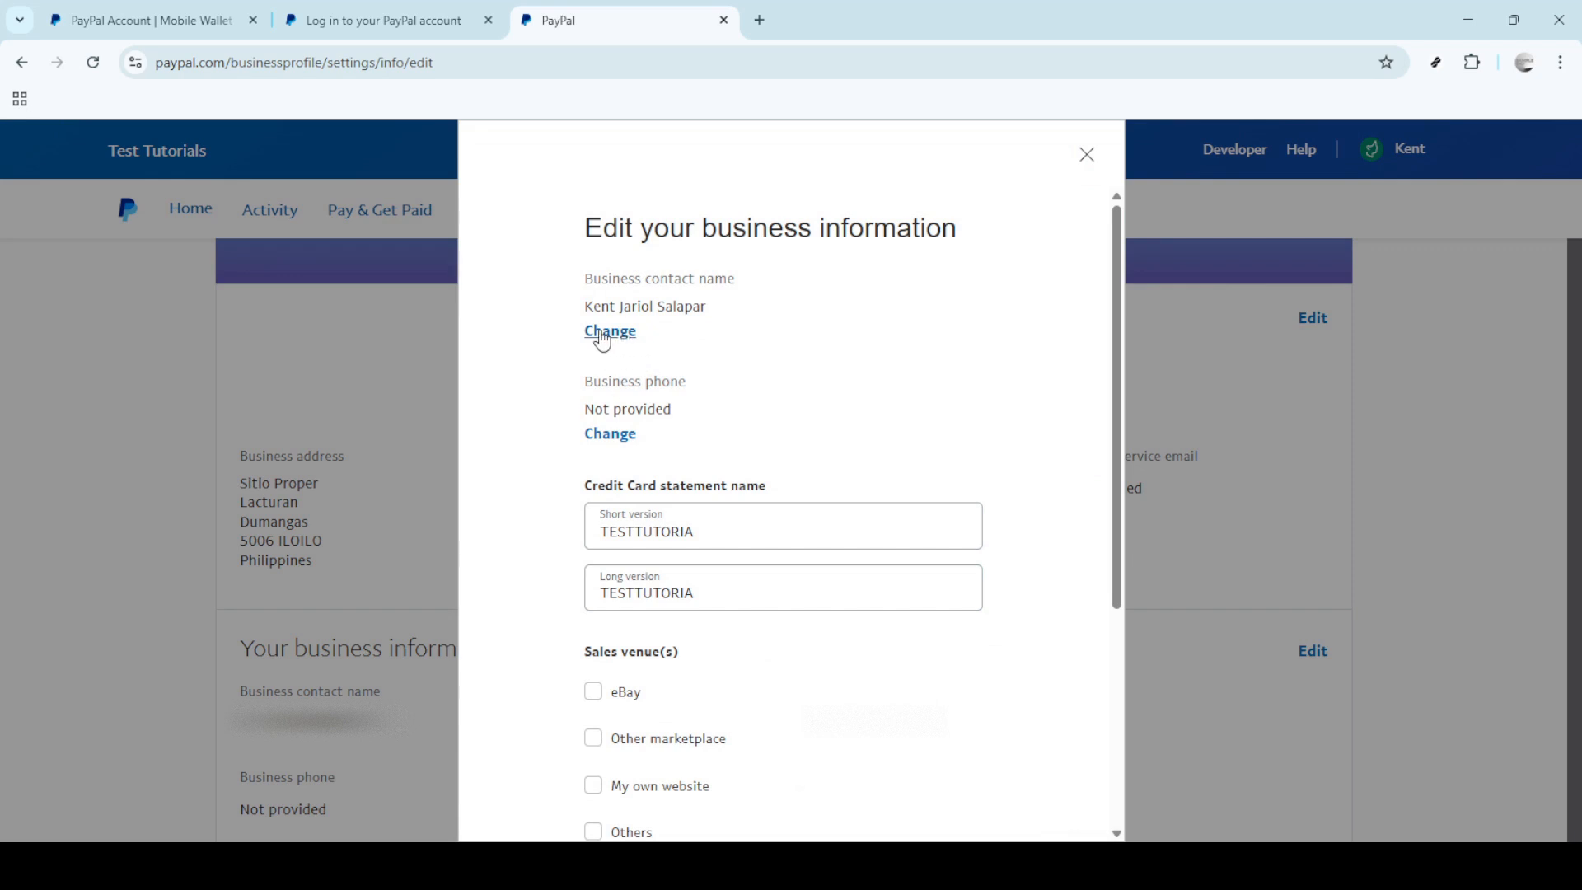
mouse_move(621, 349)
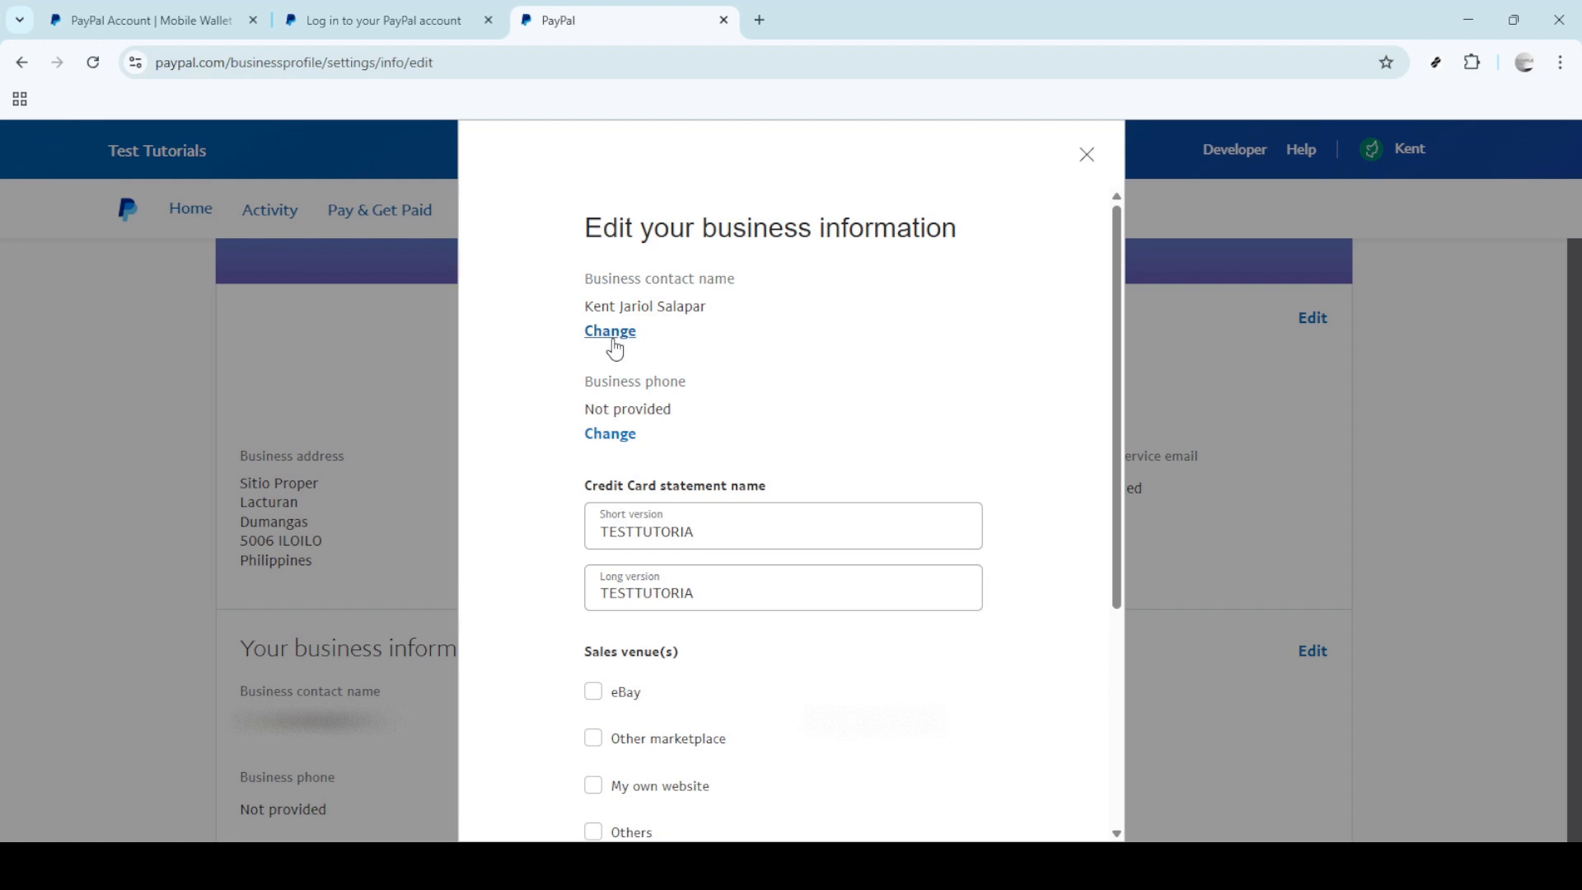
click(609, 330)
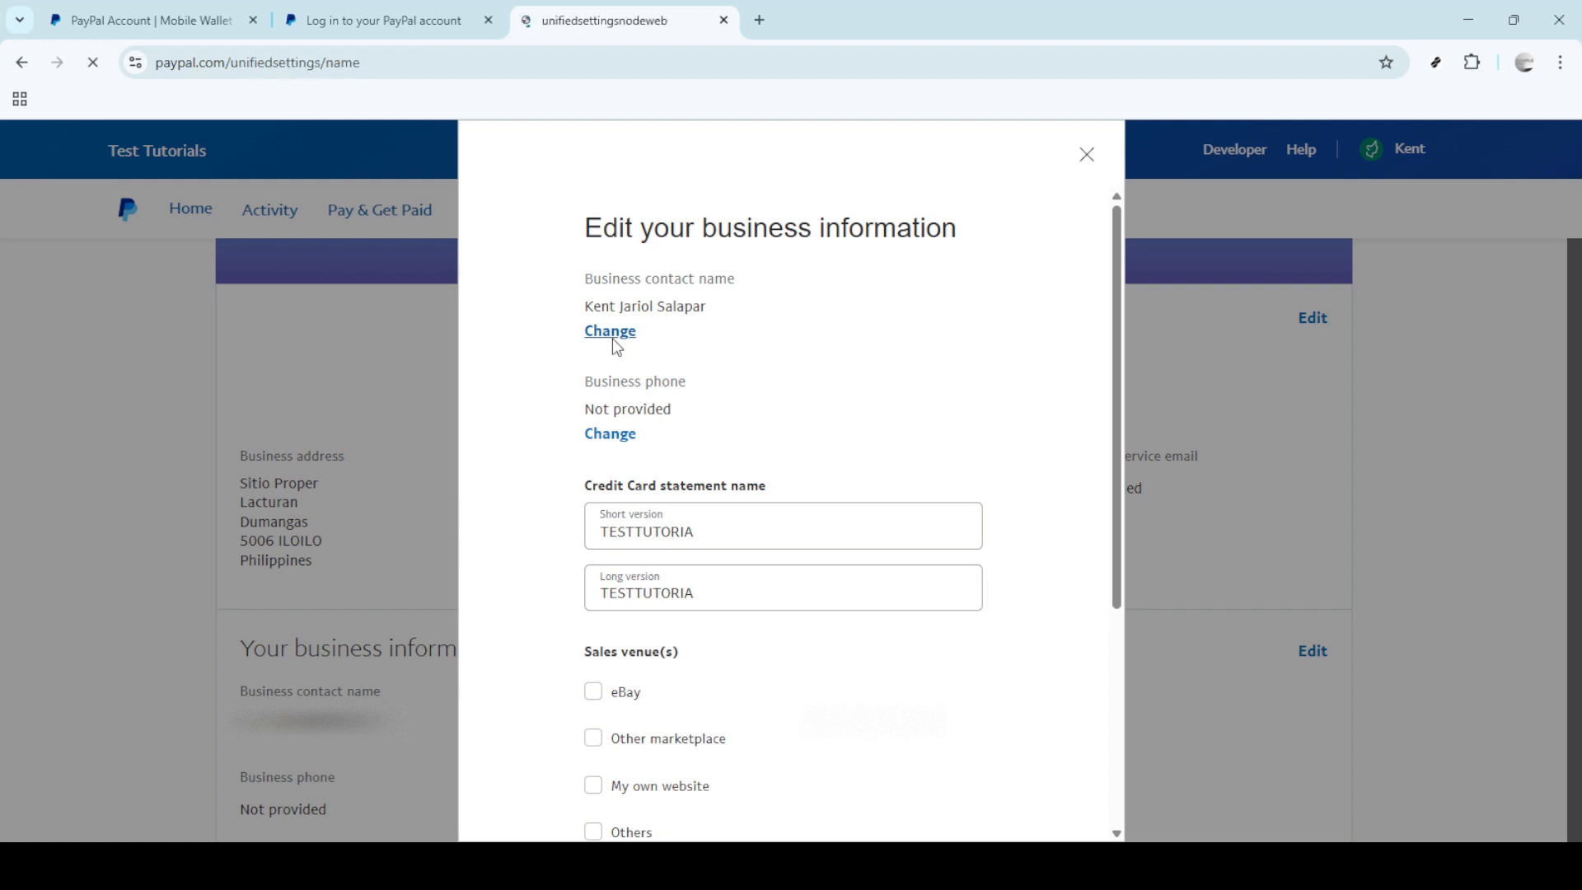
Open the Edit your name dialog, view its reason options, and close it unselected
click(610, 330)
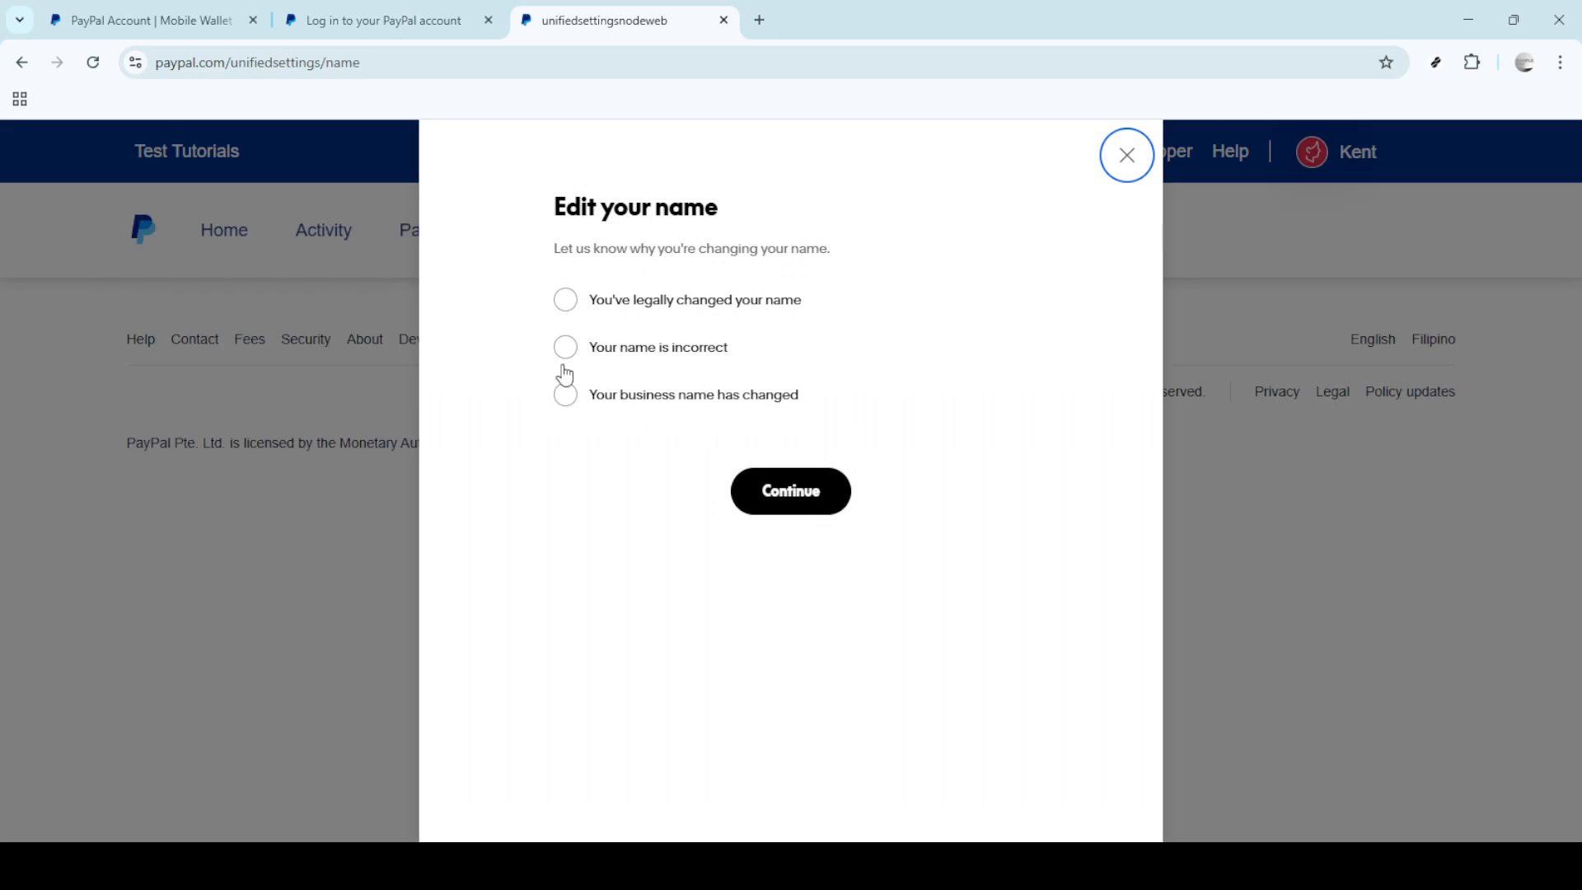
mouse_move(624, 420)
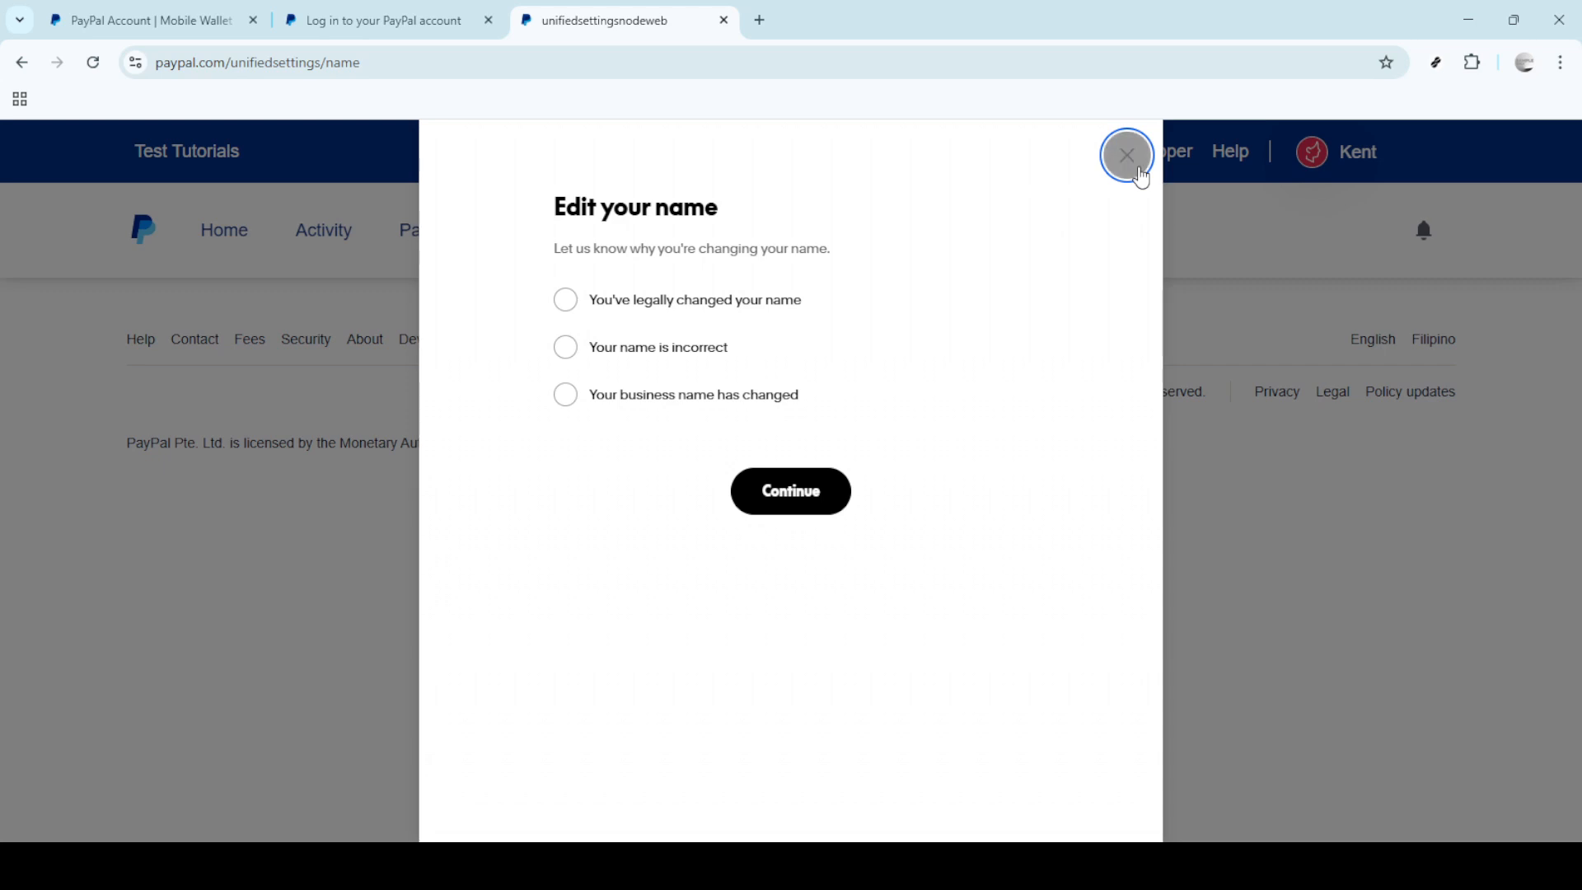
click(1126, 155)
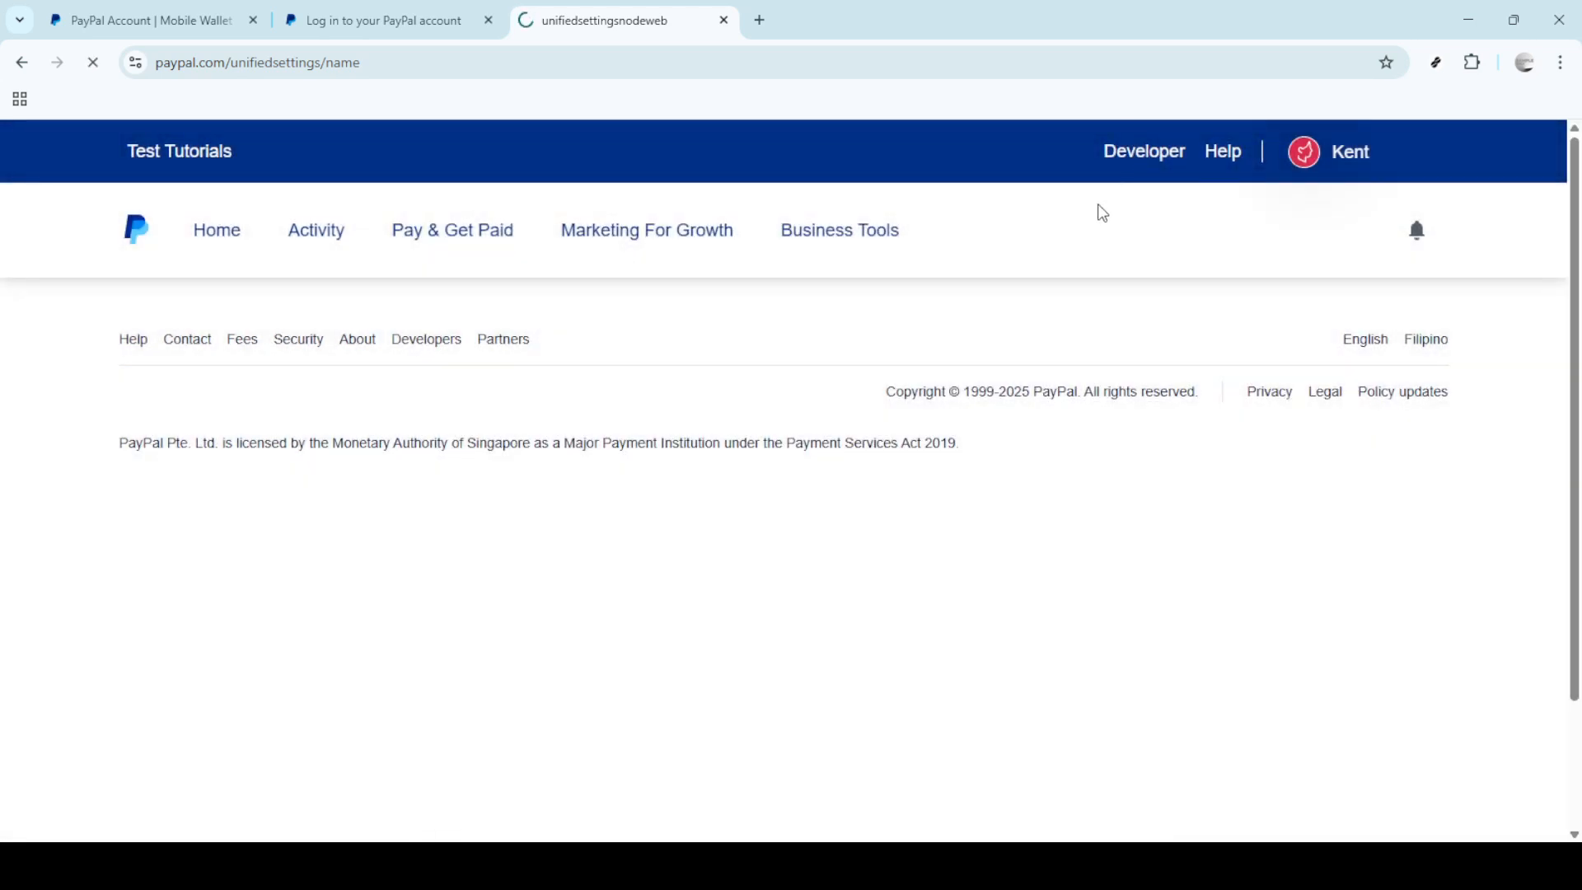